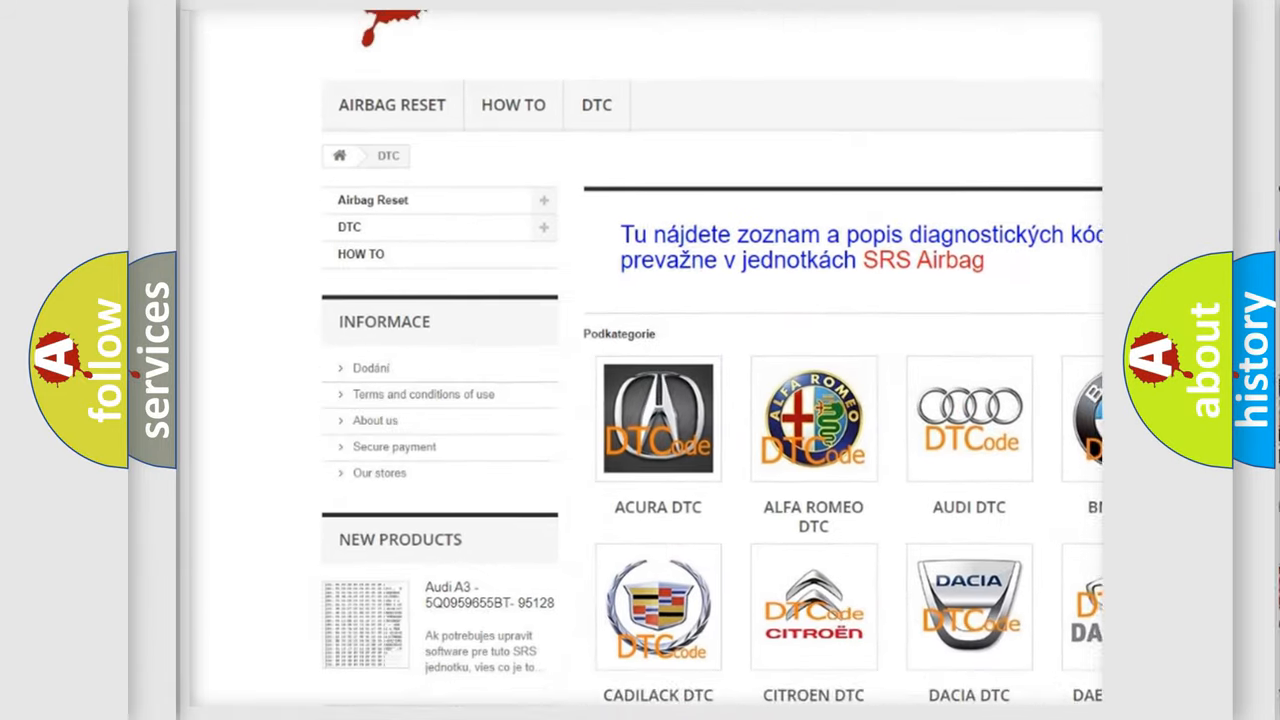
scroll(down, 3)
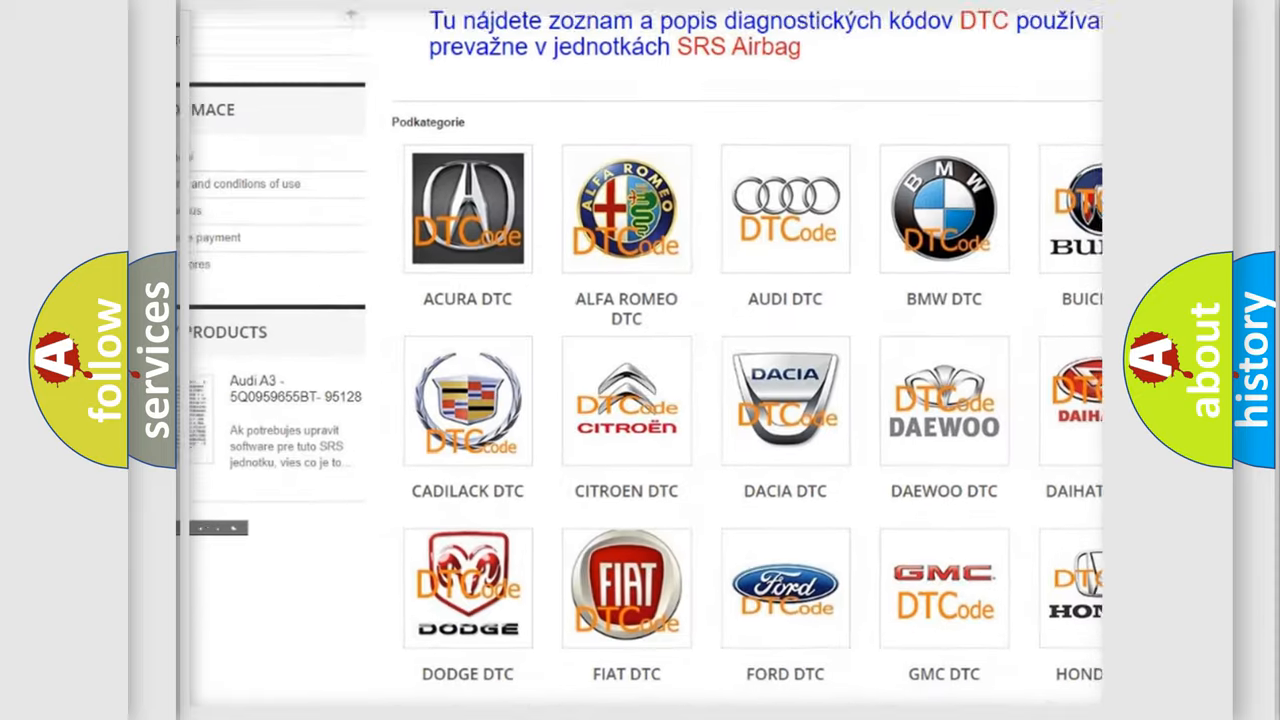
scroll(down, 3)
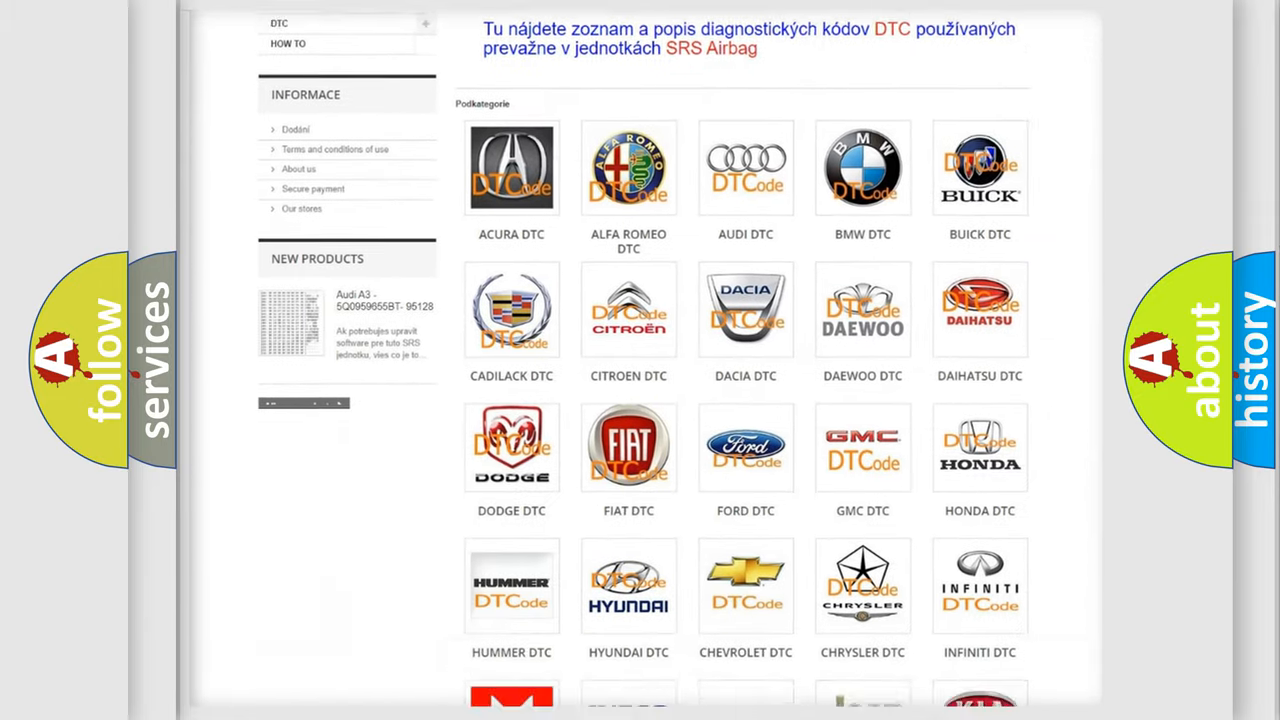
scroll(down, 3)
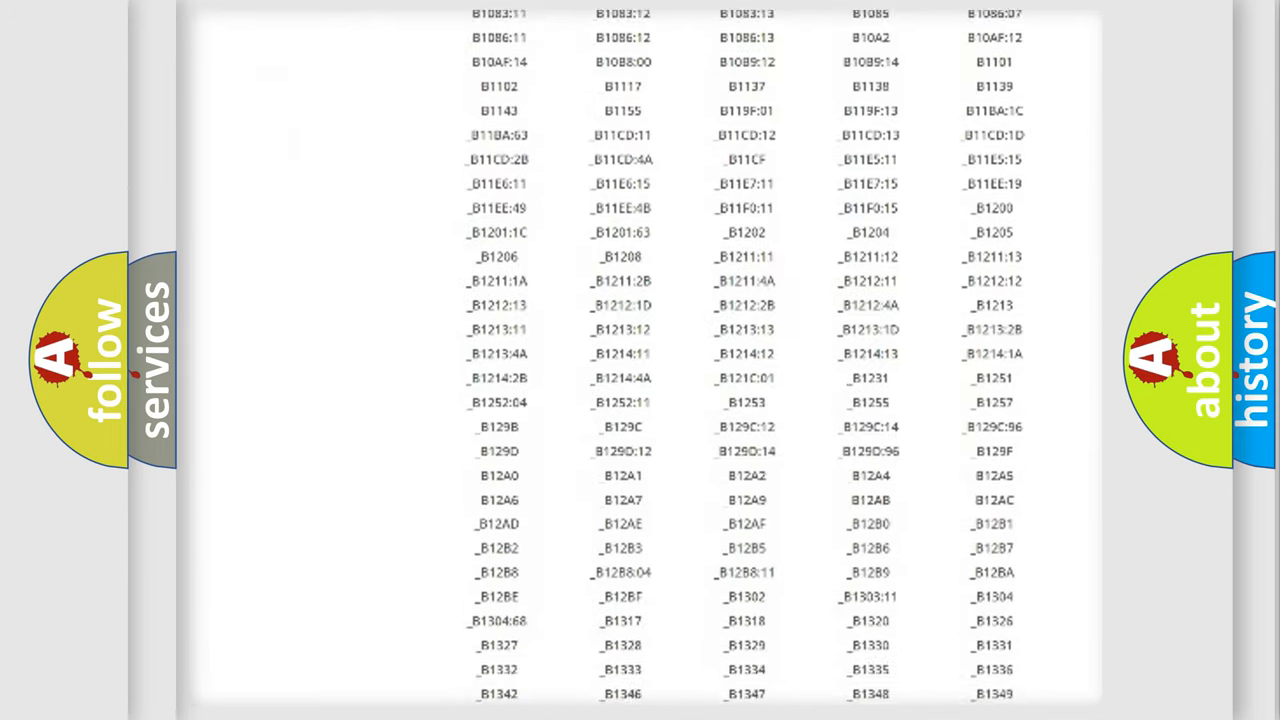
scroll(down, 3)
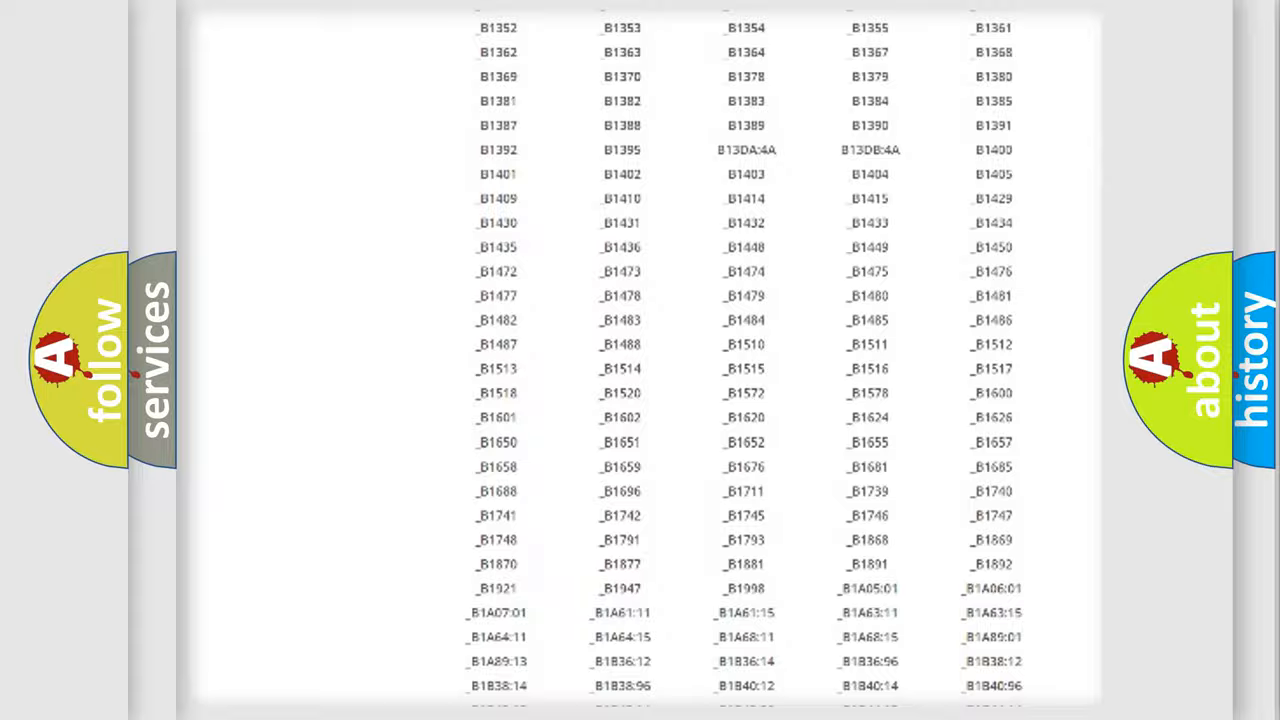